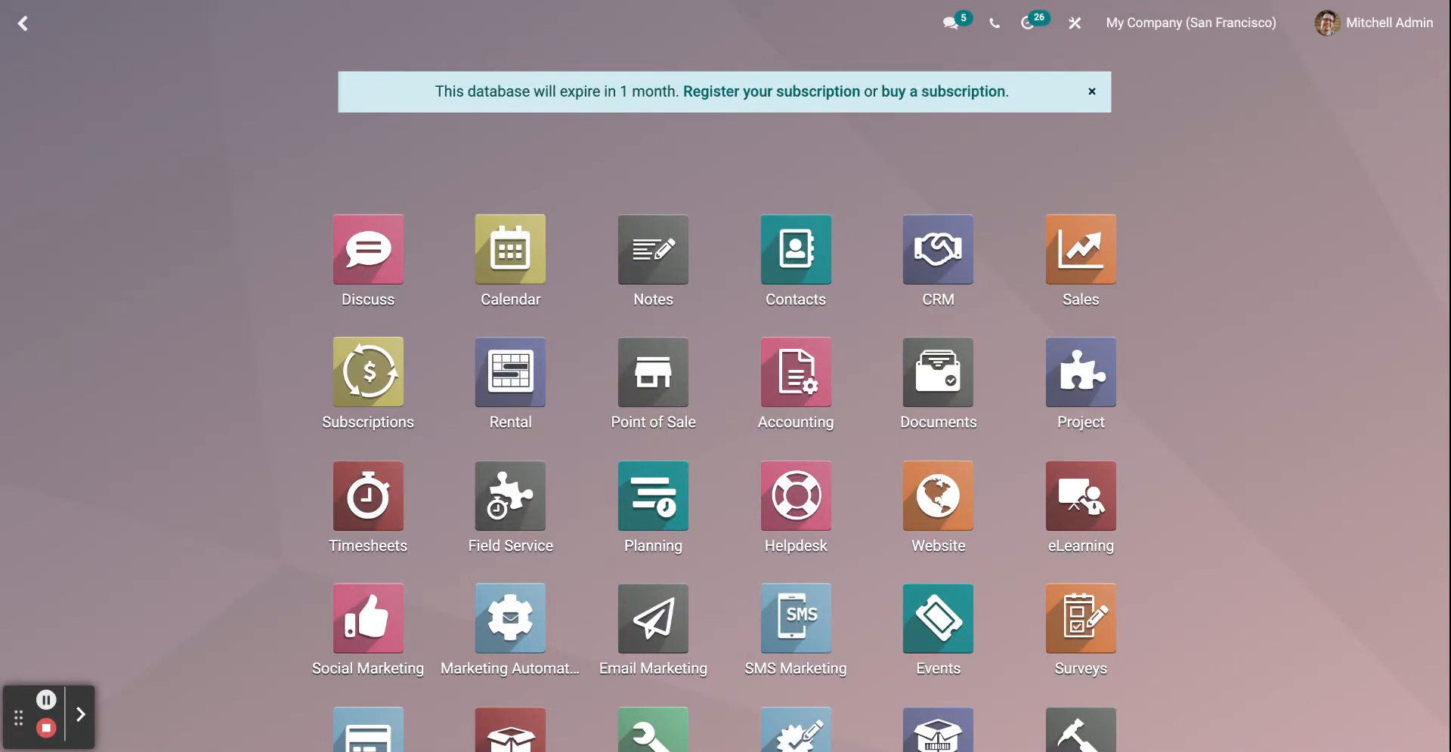
Reach the Website app's Payment Acquirers list from the Odoo home screen.
scroll(down, 3)
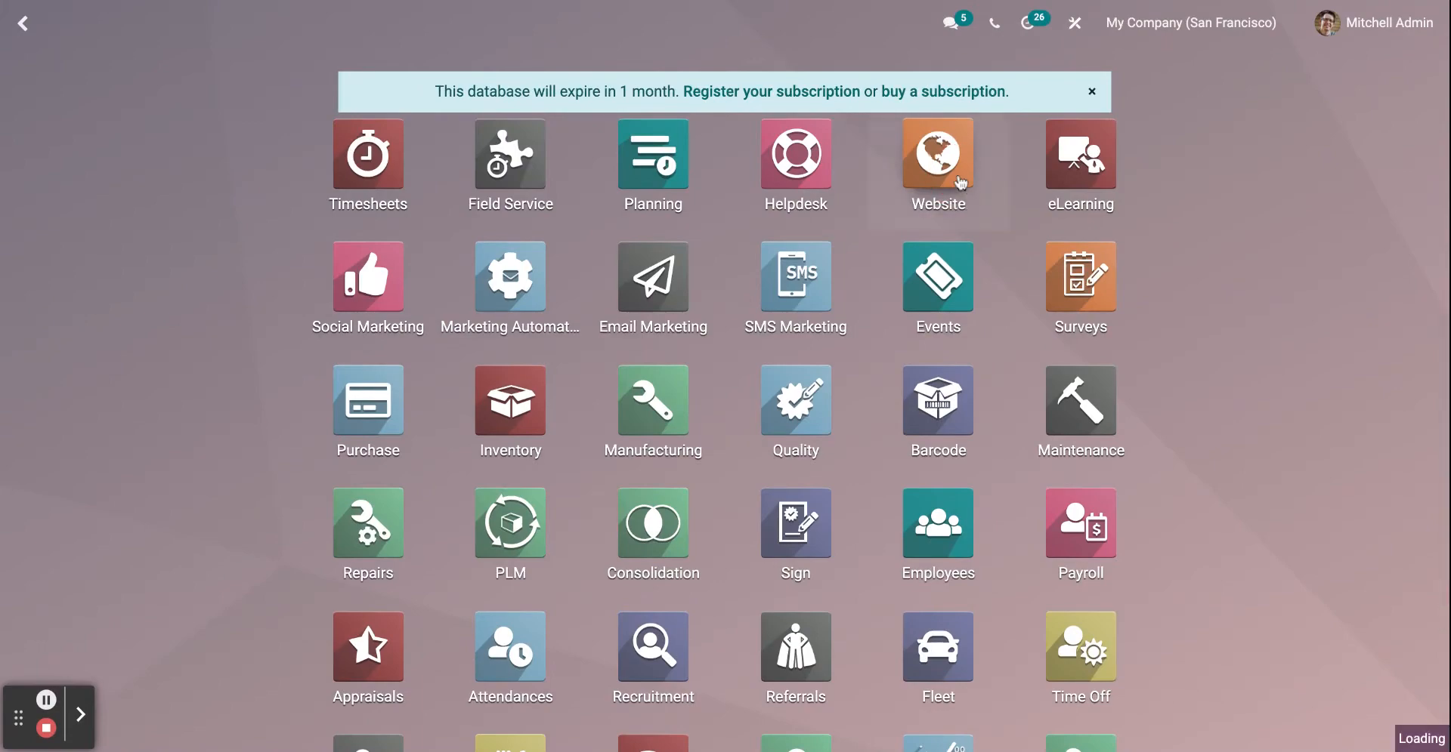
click(884, 23)
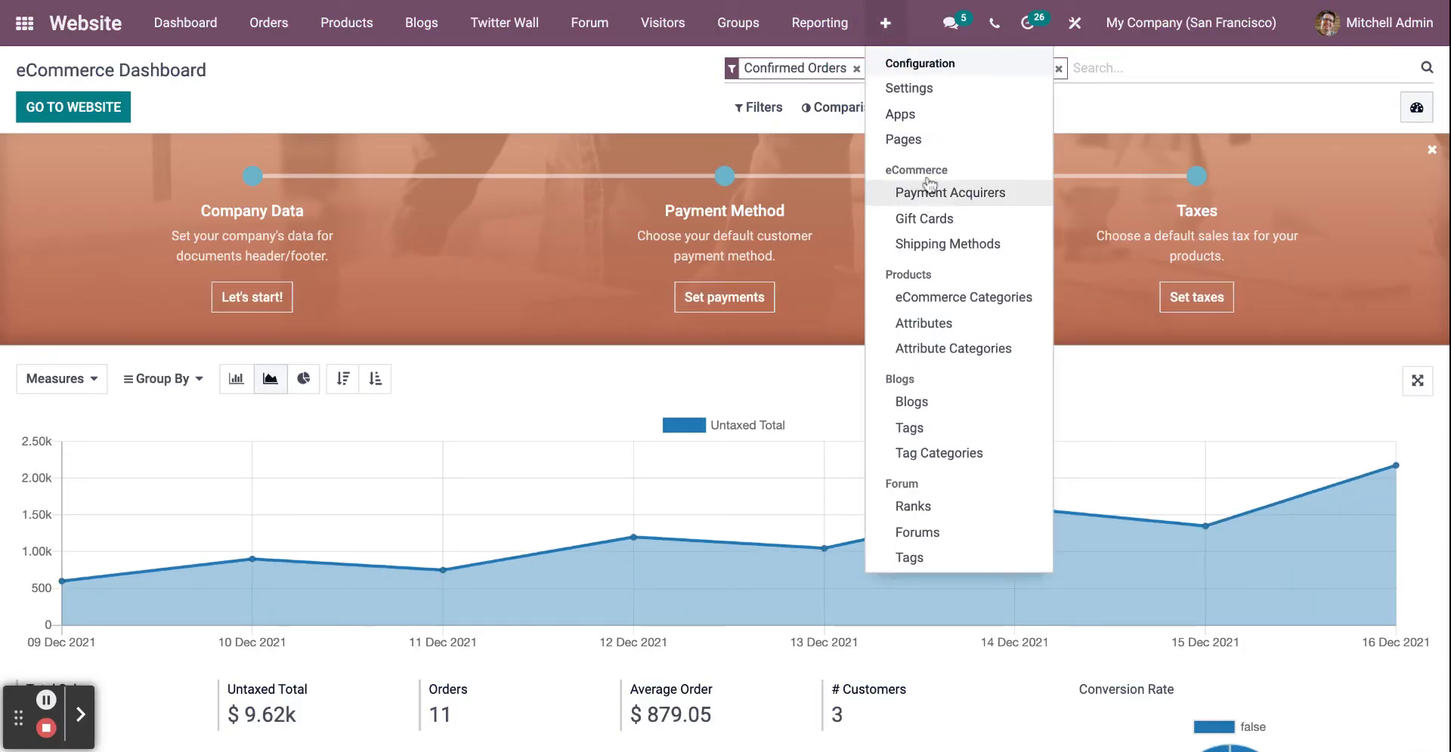
mouse_move(937, 204)
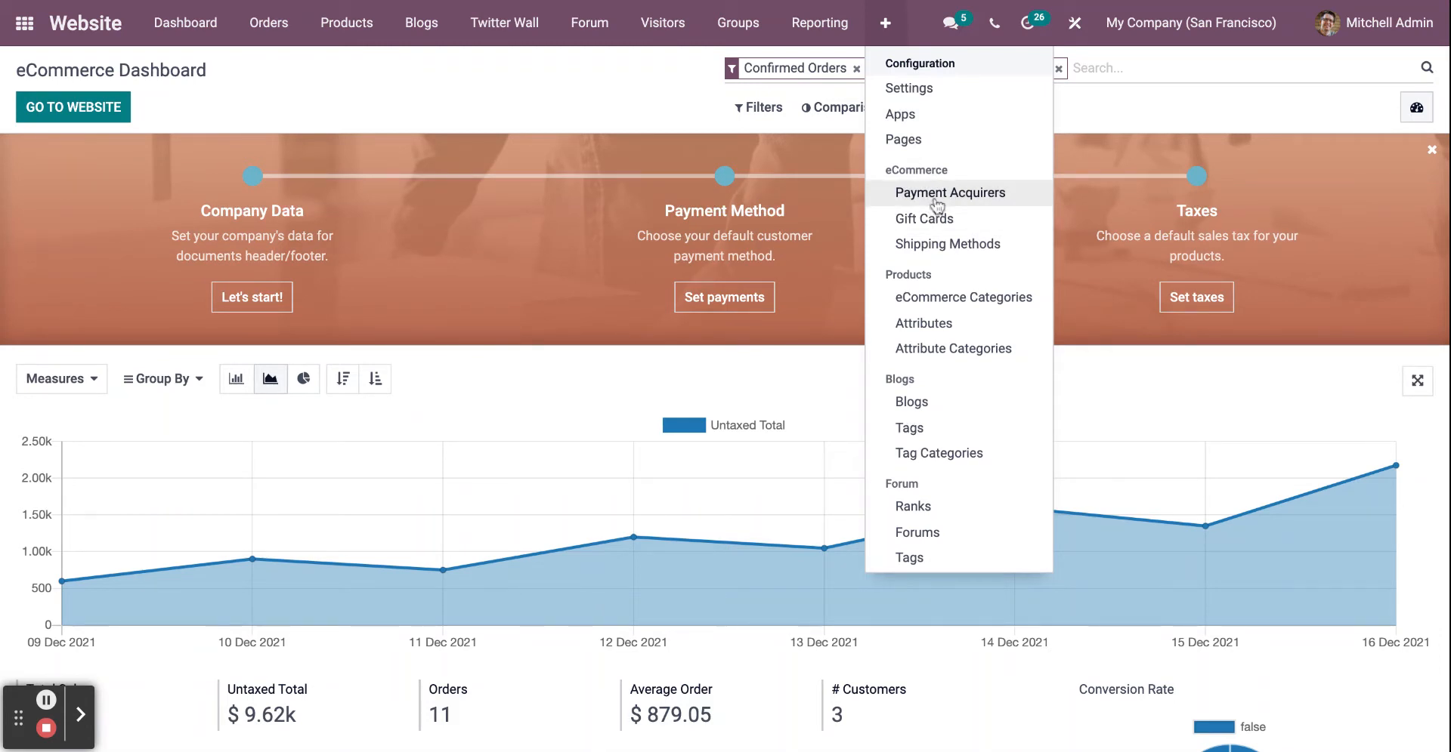
click(949, 192)
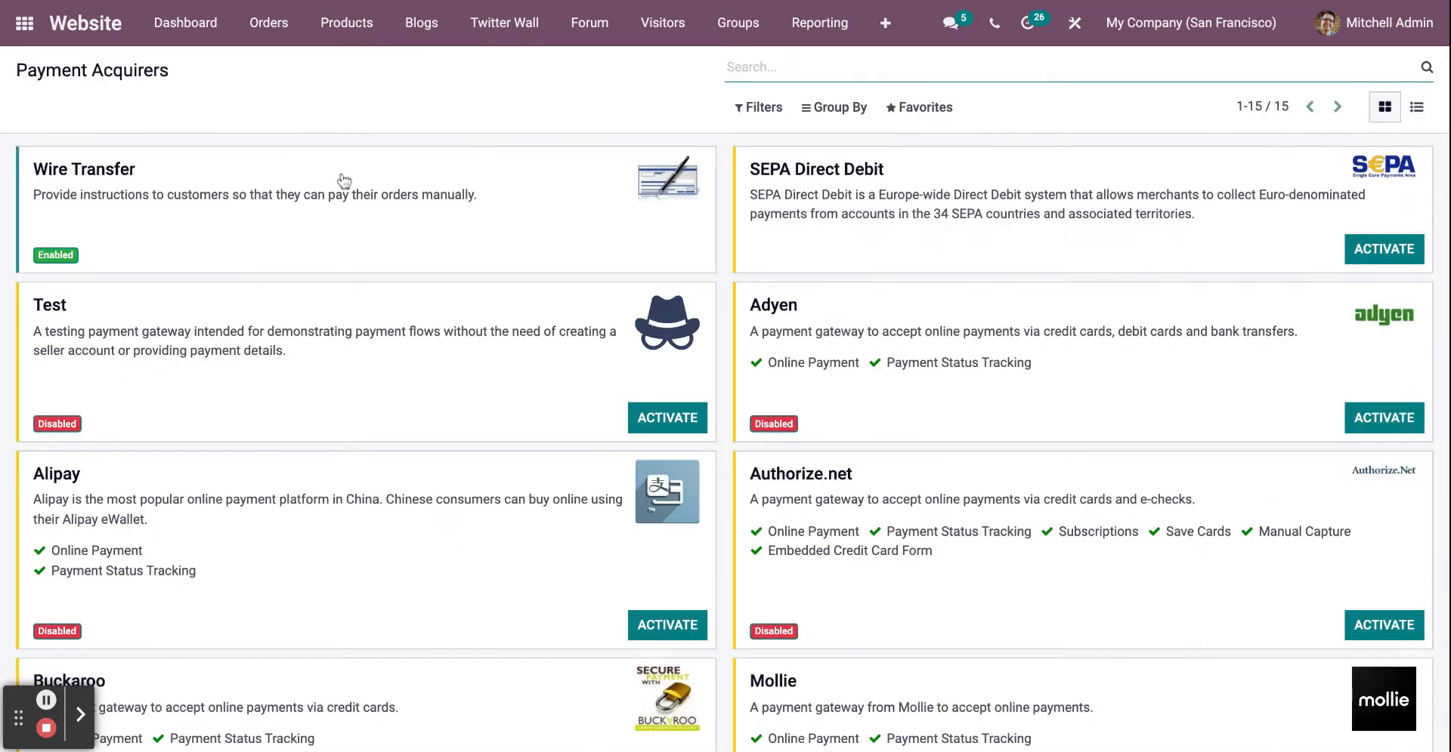
Locate the Alipay card in the acquirers kanban and bring up its record.
scroll(down, 3)
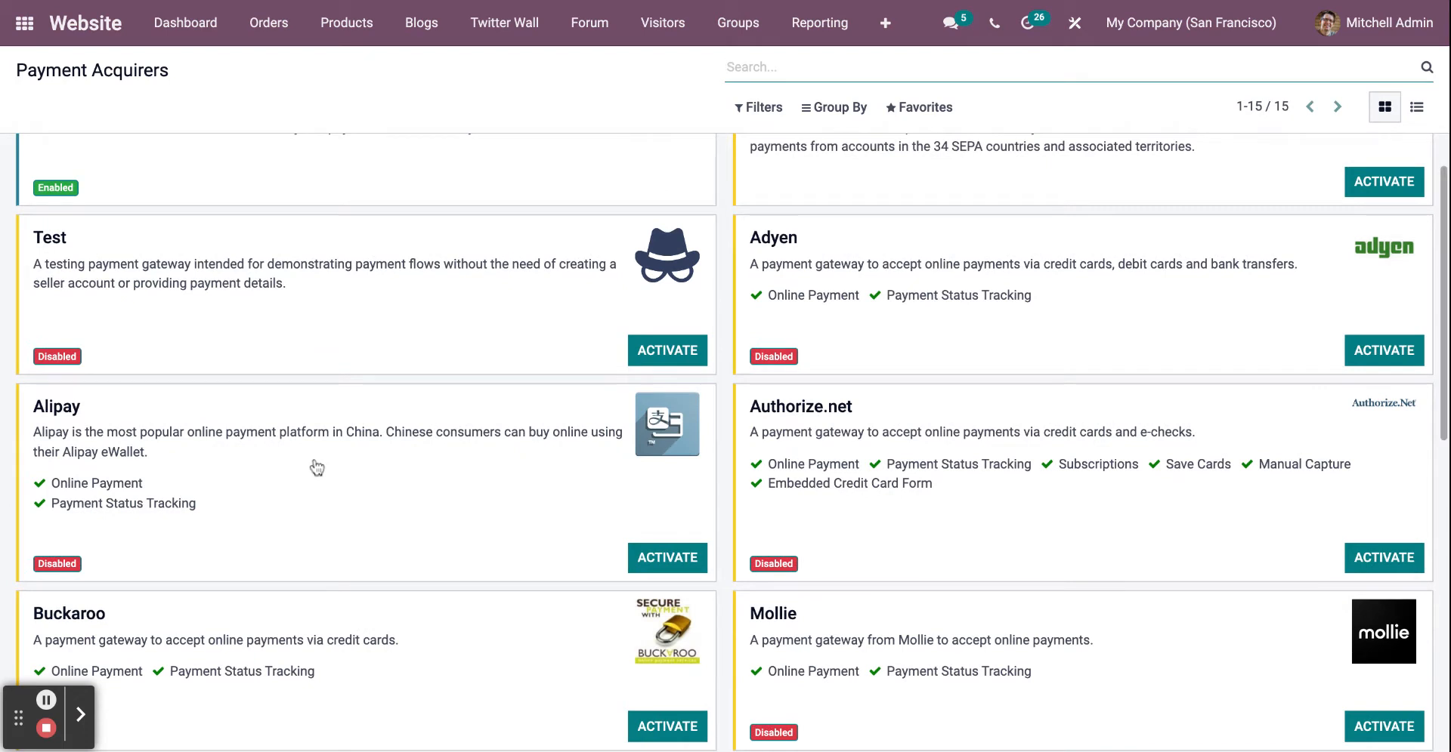
scroll(down, 3)
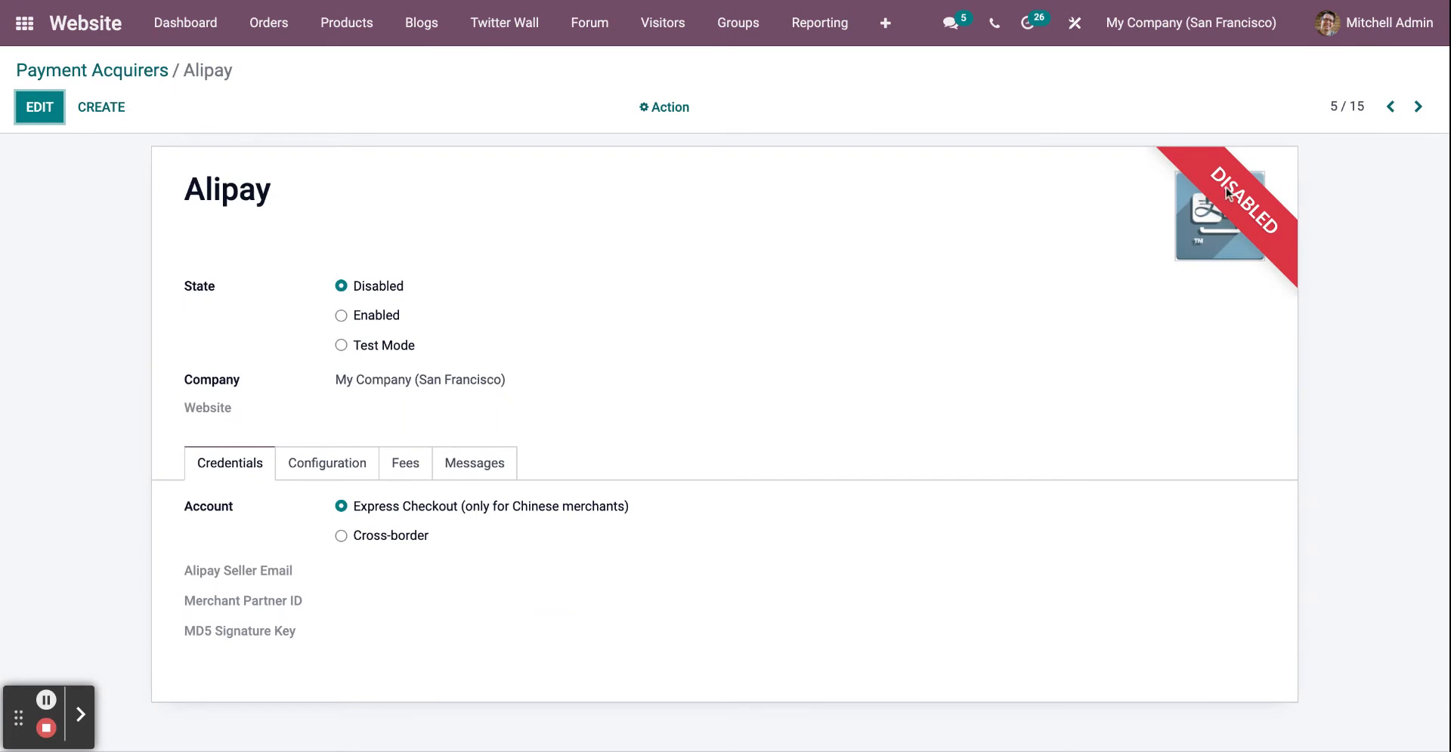
mouse_move(1246, 228)
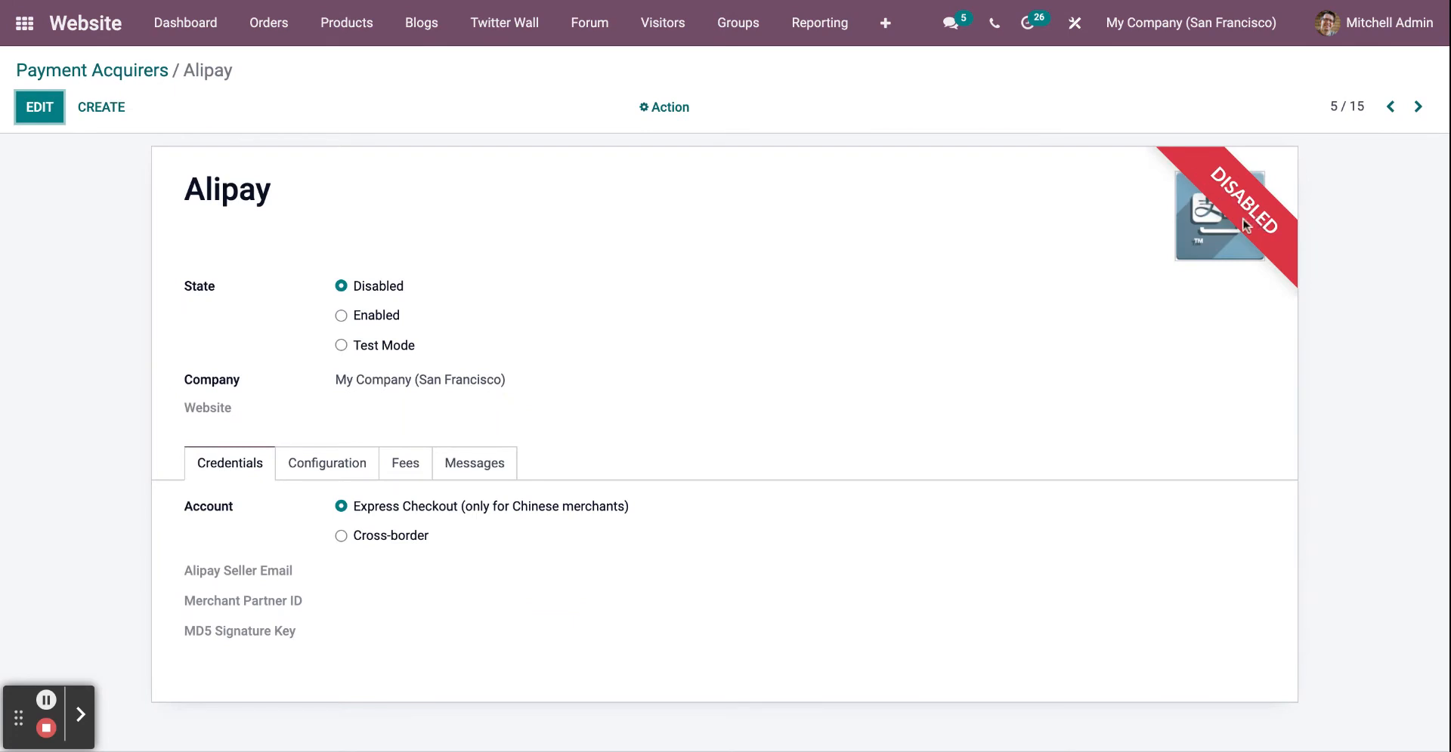
mouse_move(40, 106)
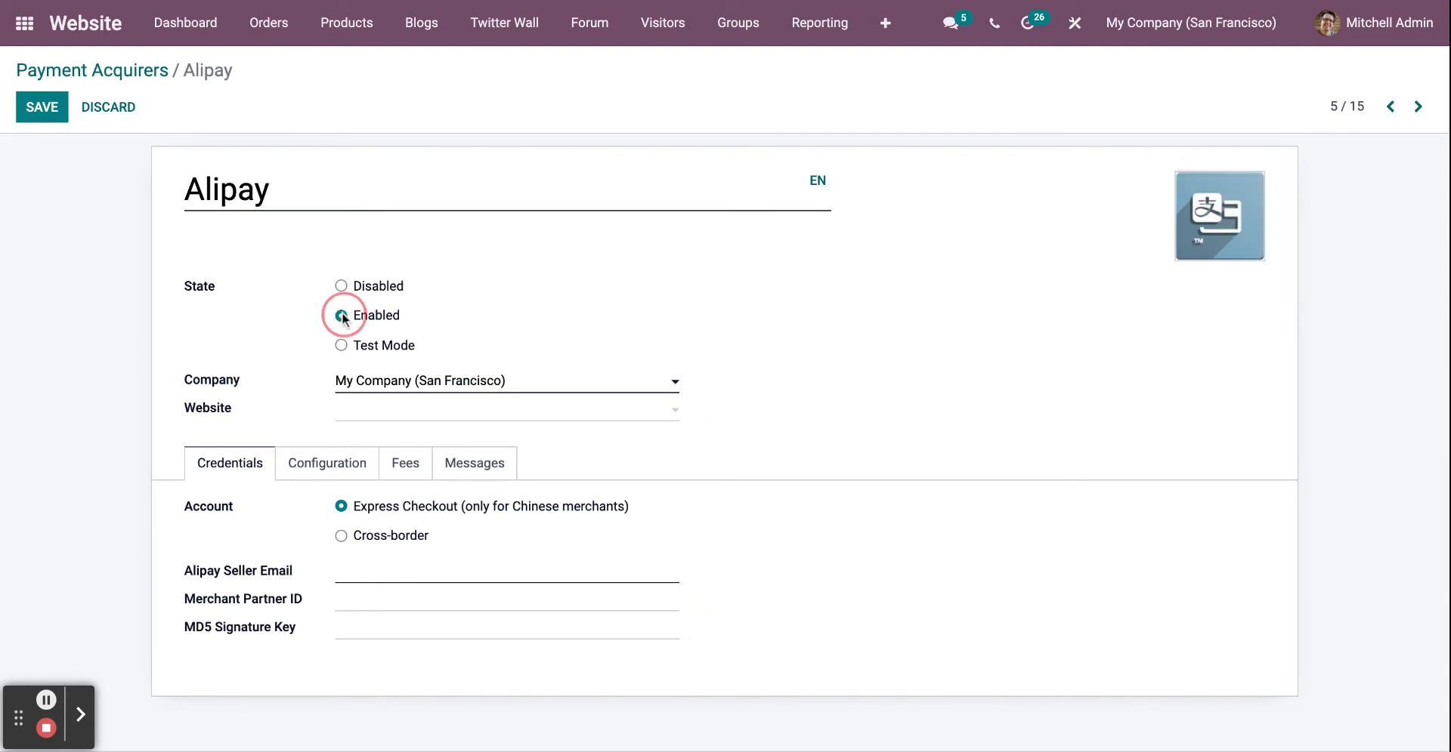
click(342, 315)
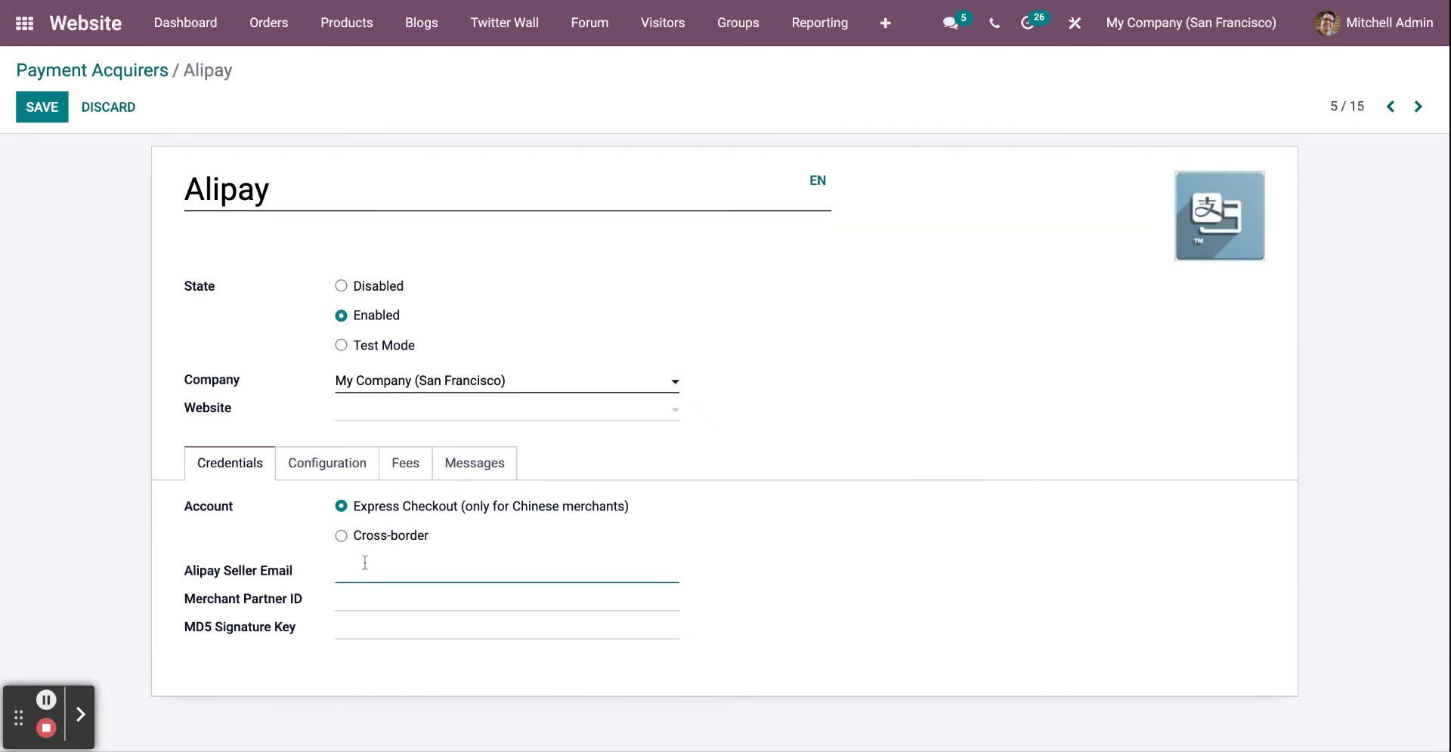
text(test@)
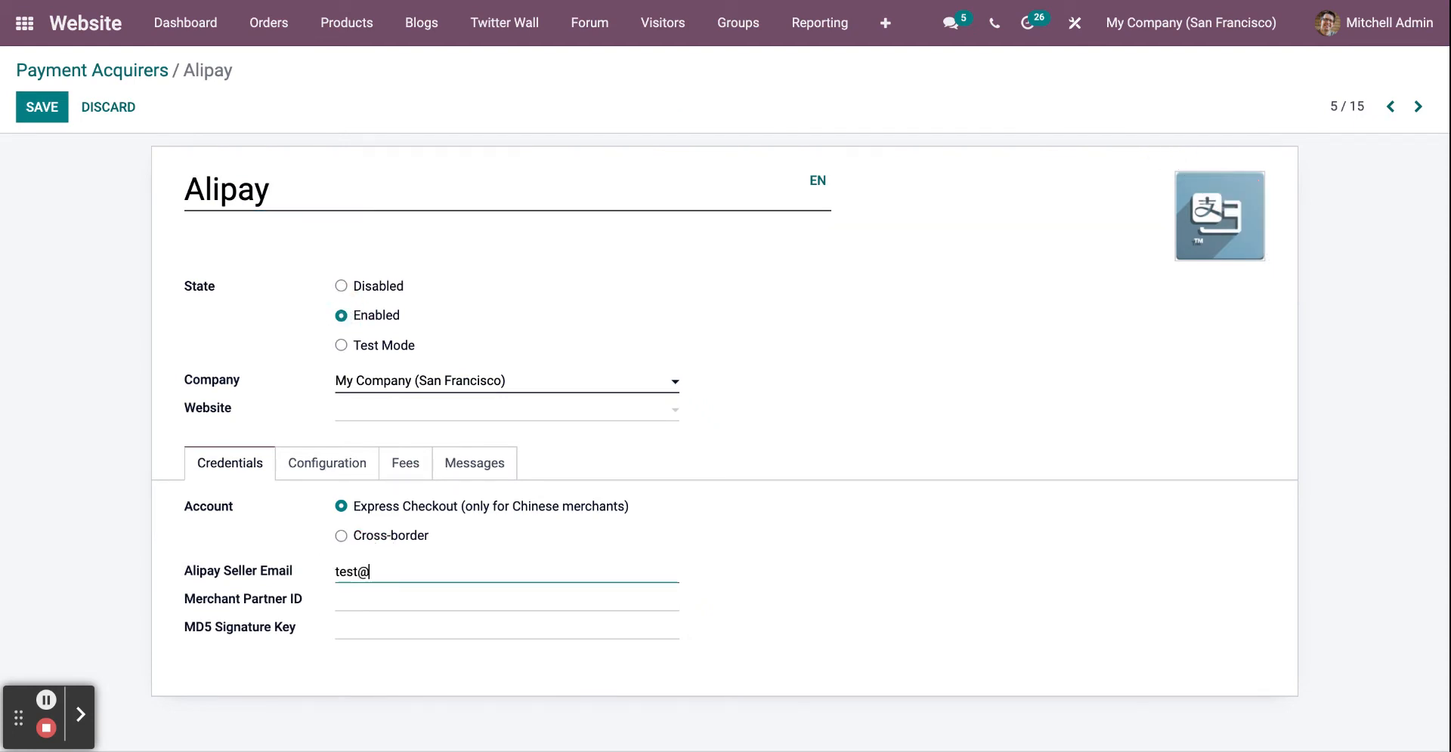
text(example.com)
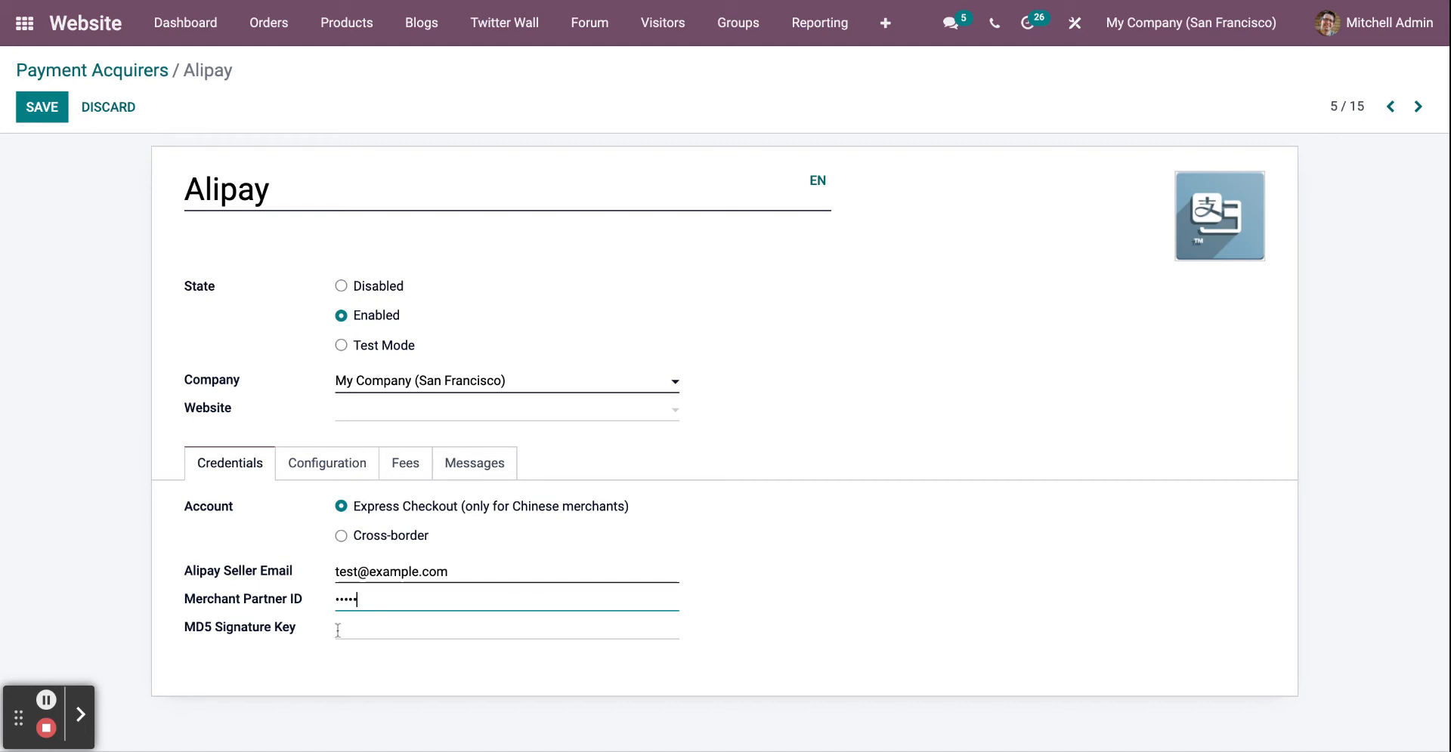
text(•••••)
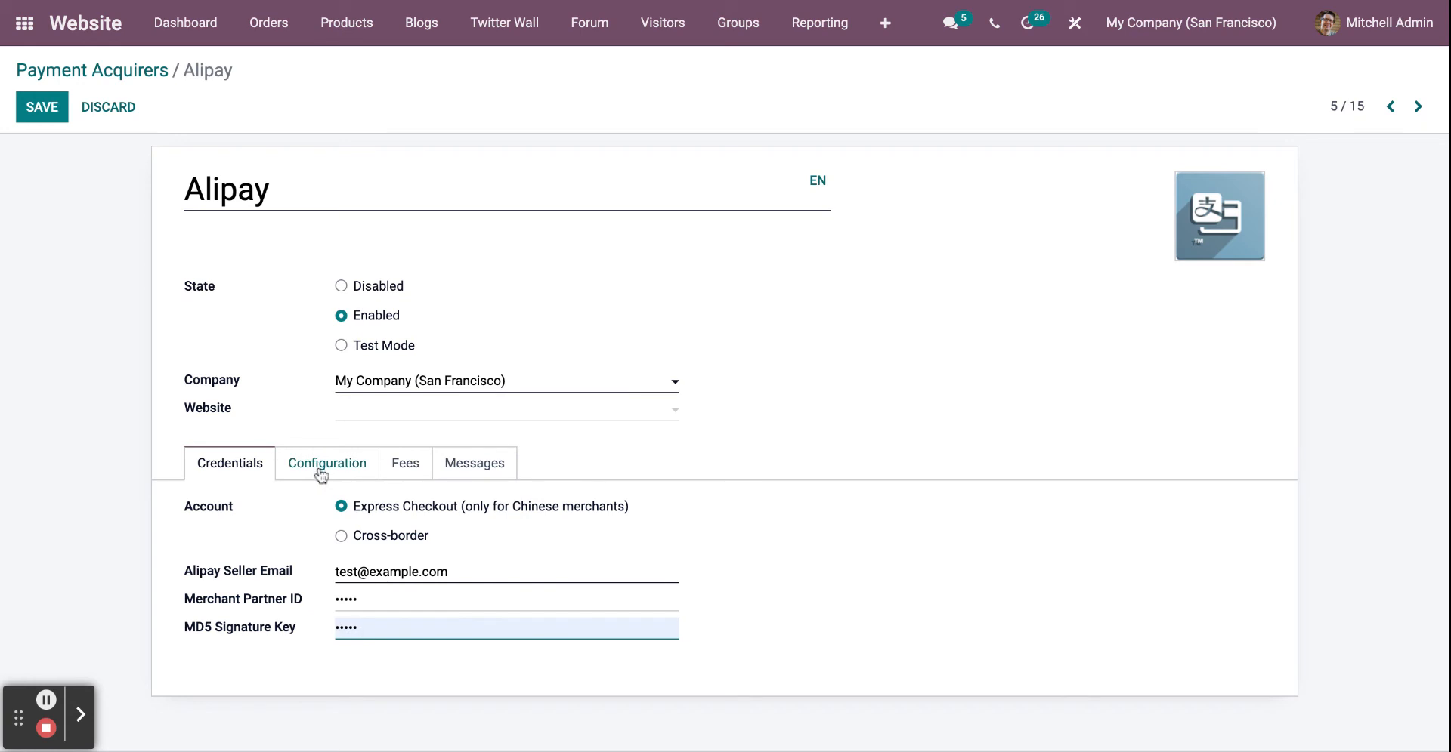
Set Alipay's payment journal to Bank under Configuration and save the record.
click(327, 464)
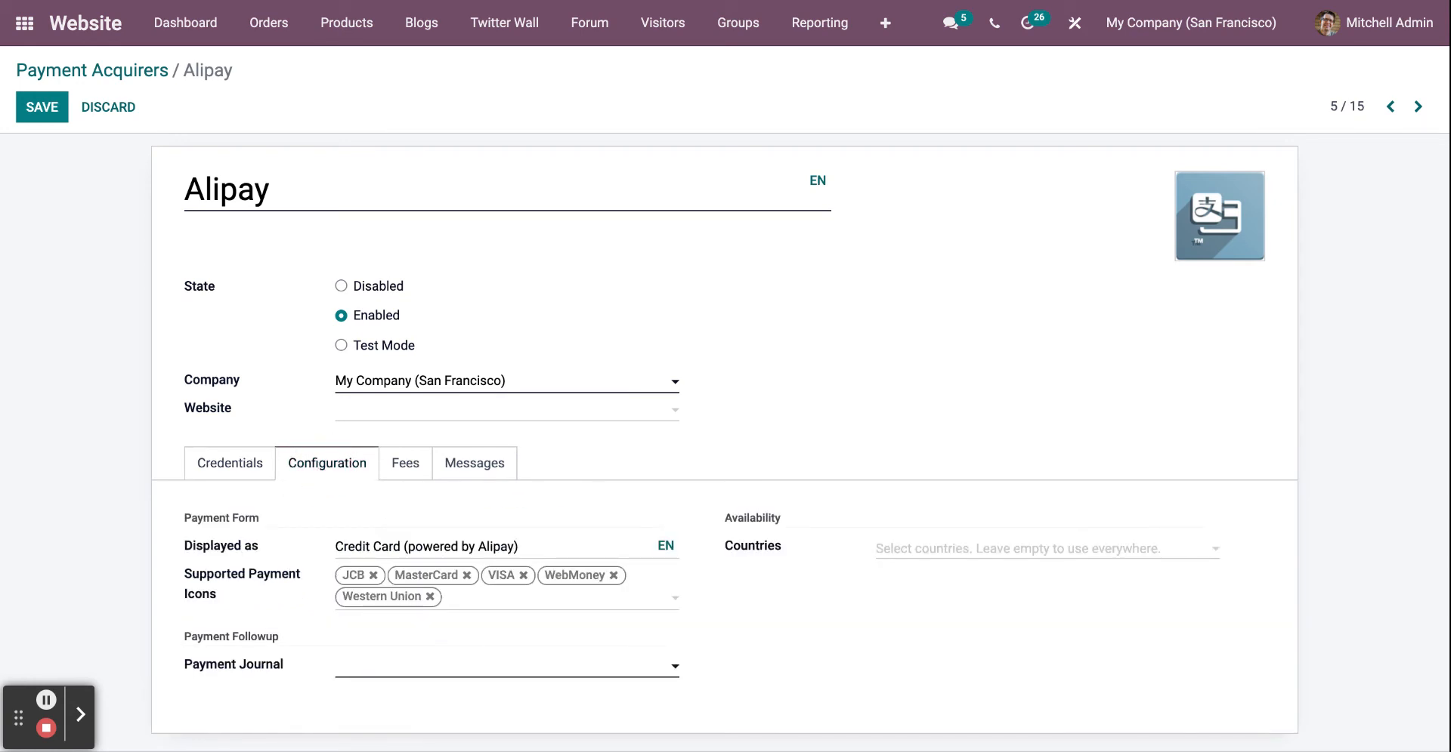
mouse_move(966, 278)
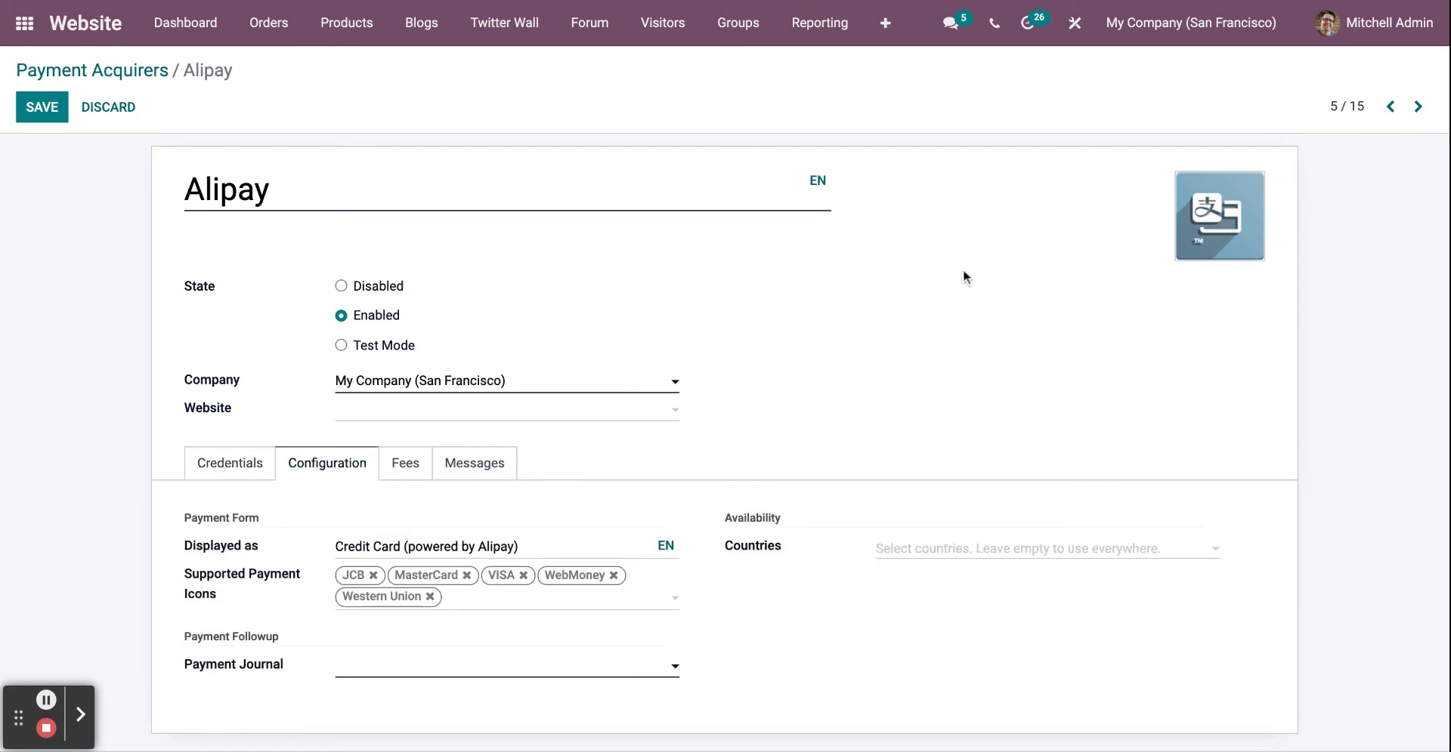
click(506, 665)
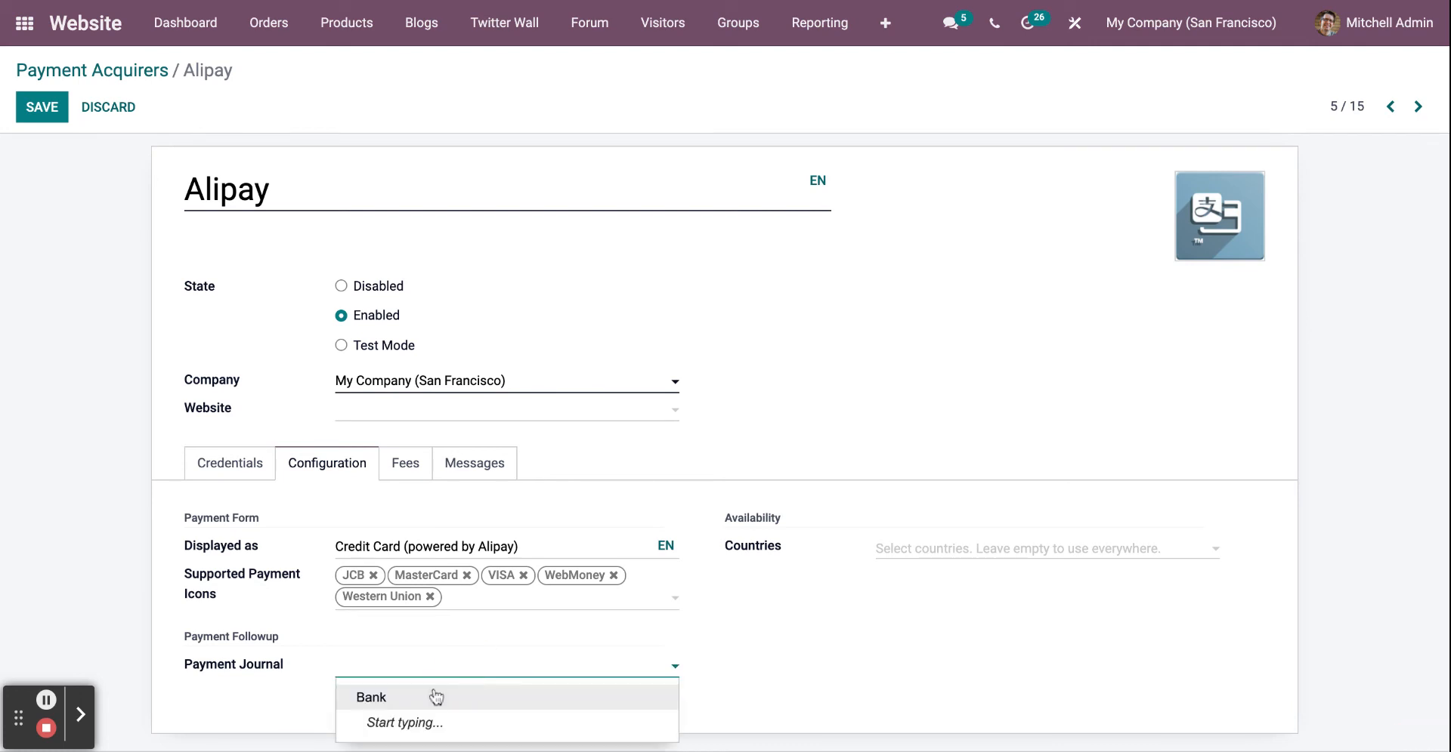
click(370, 696)
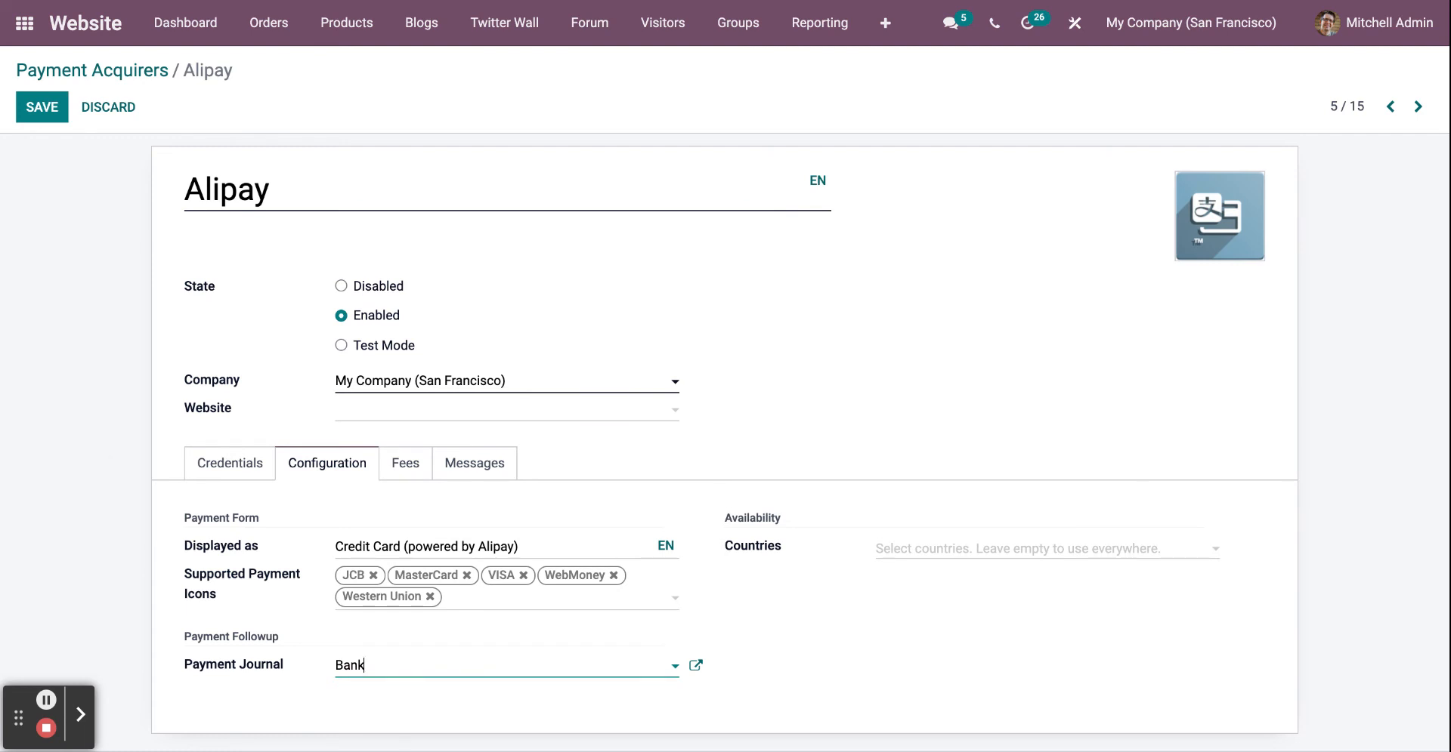
mouse_move(42, 634)
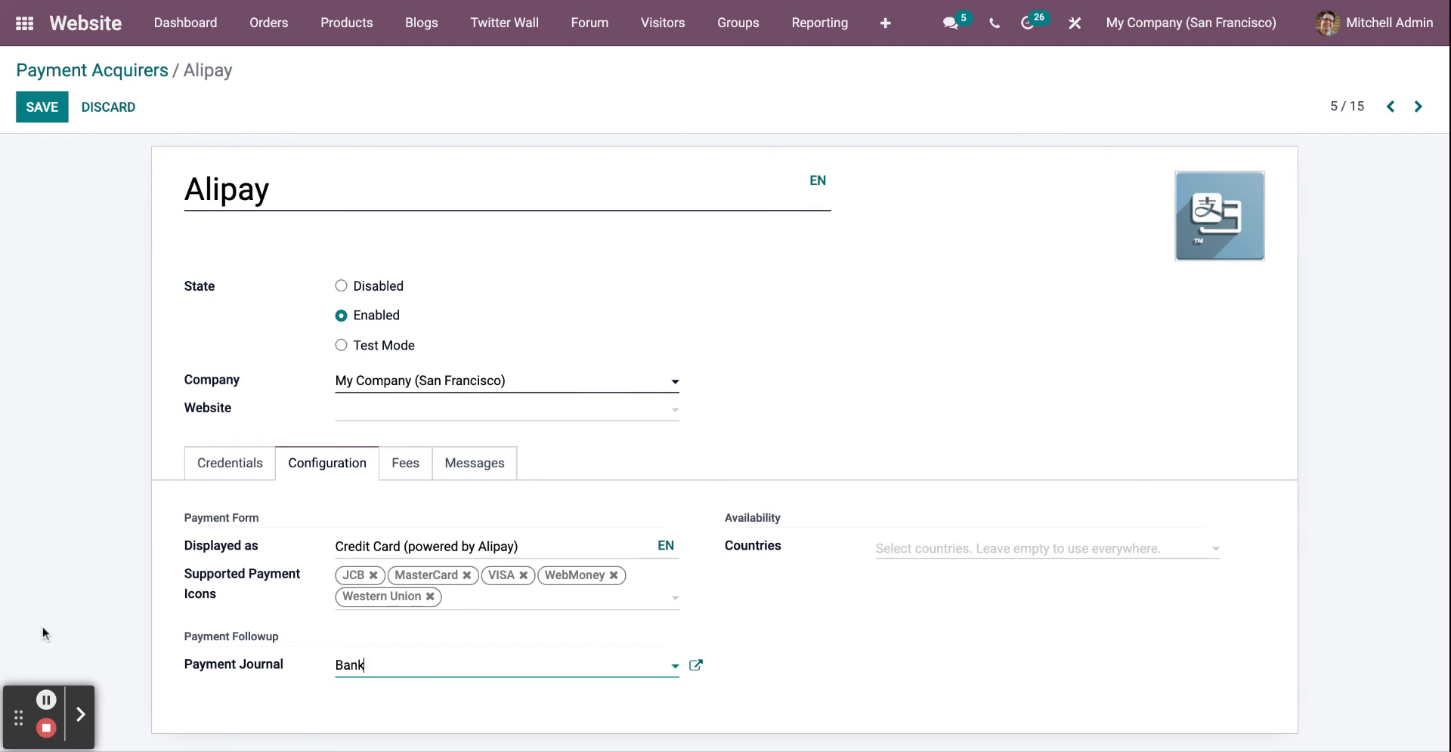
click(43, 106)
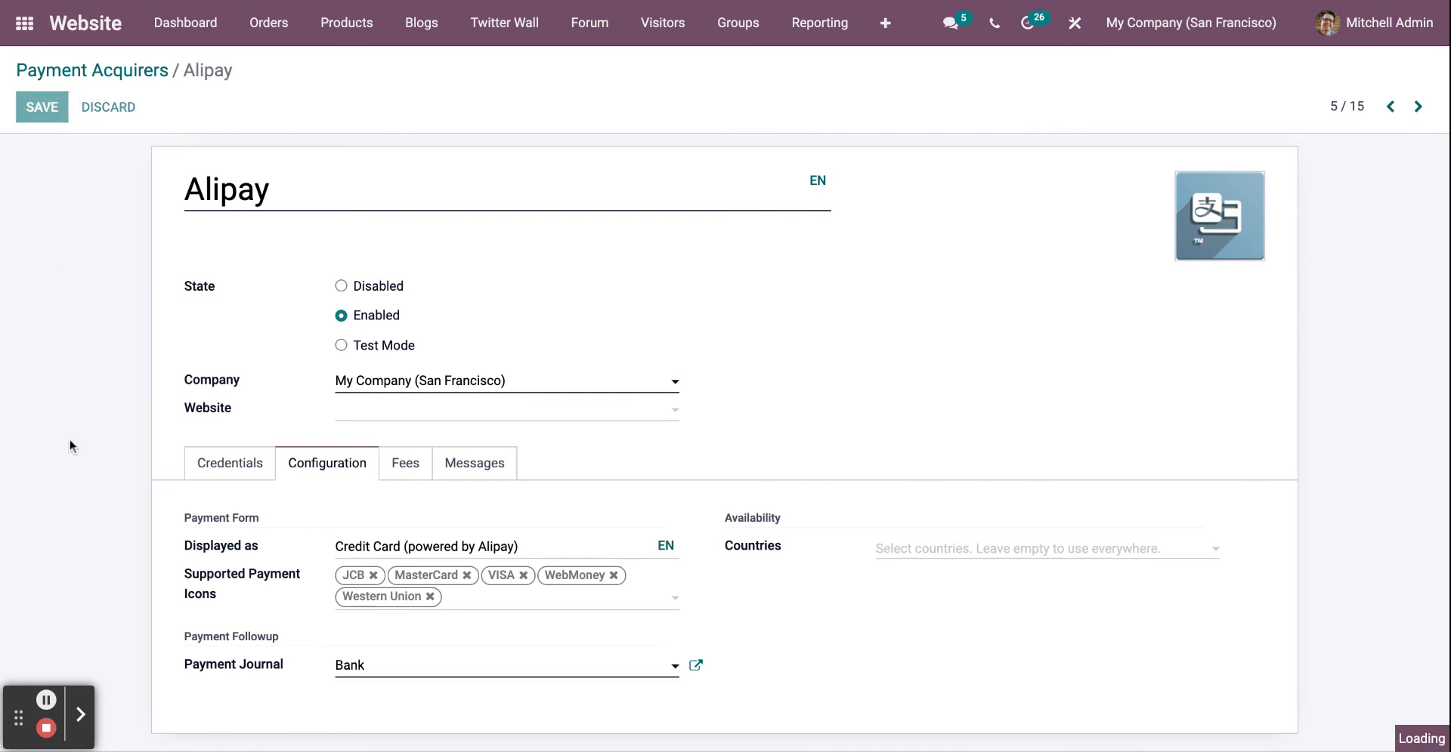
Confirm the save so the enabled Alipay form shows Bank in read mode.
click(42, 106)
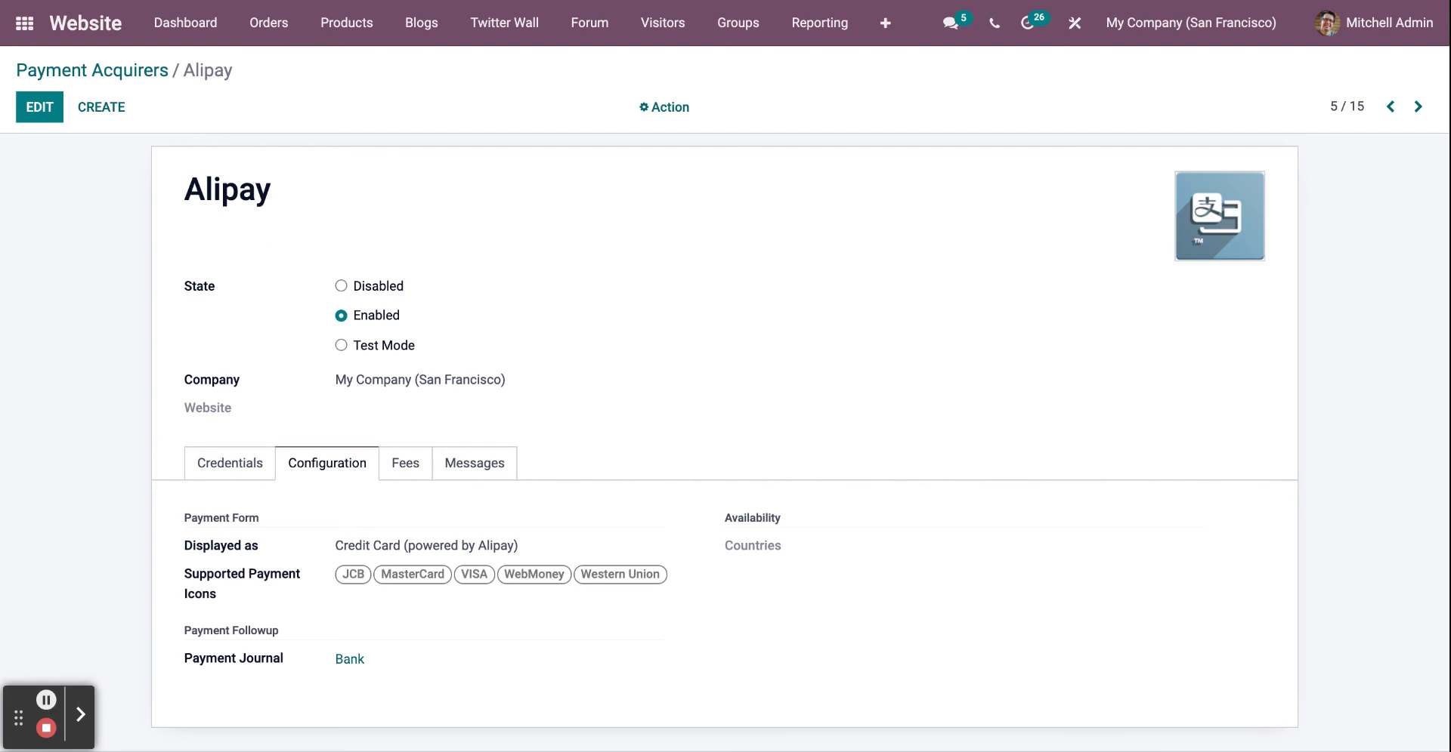
mouse_move(94, 441)
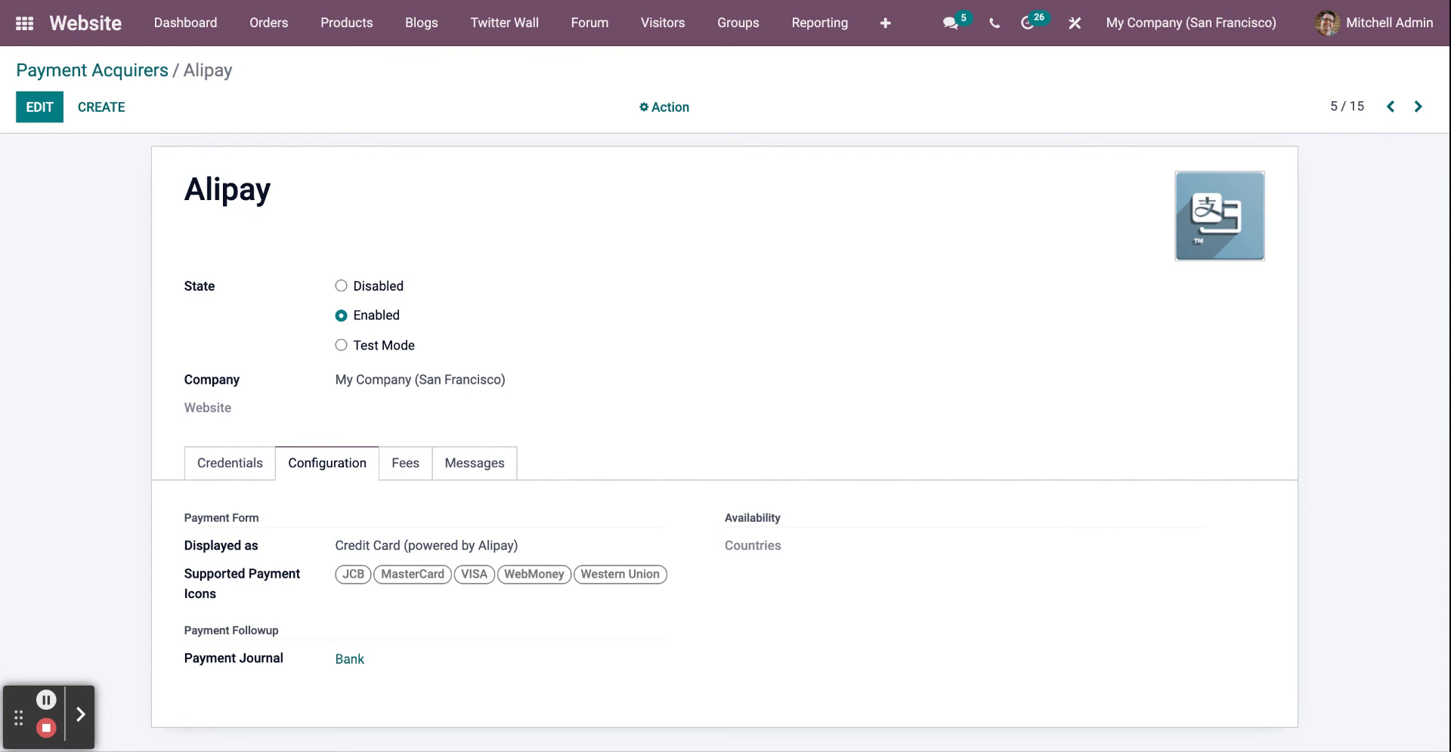
mouse_move(62, 641)
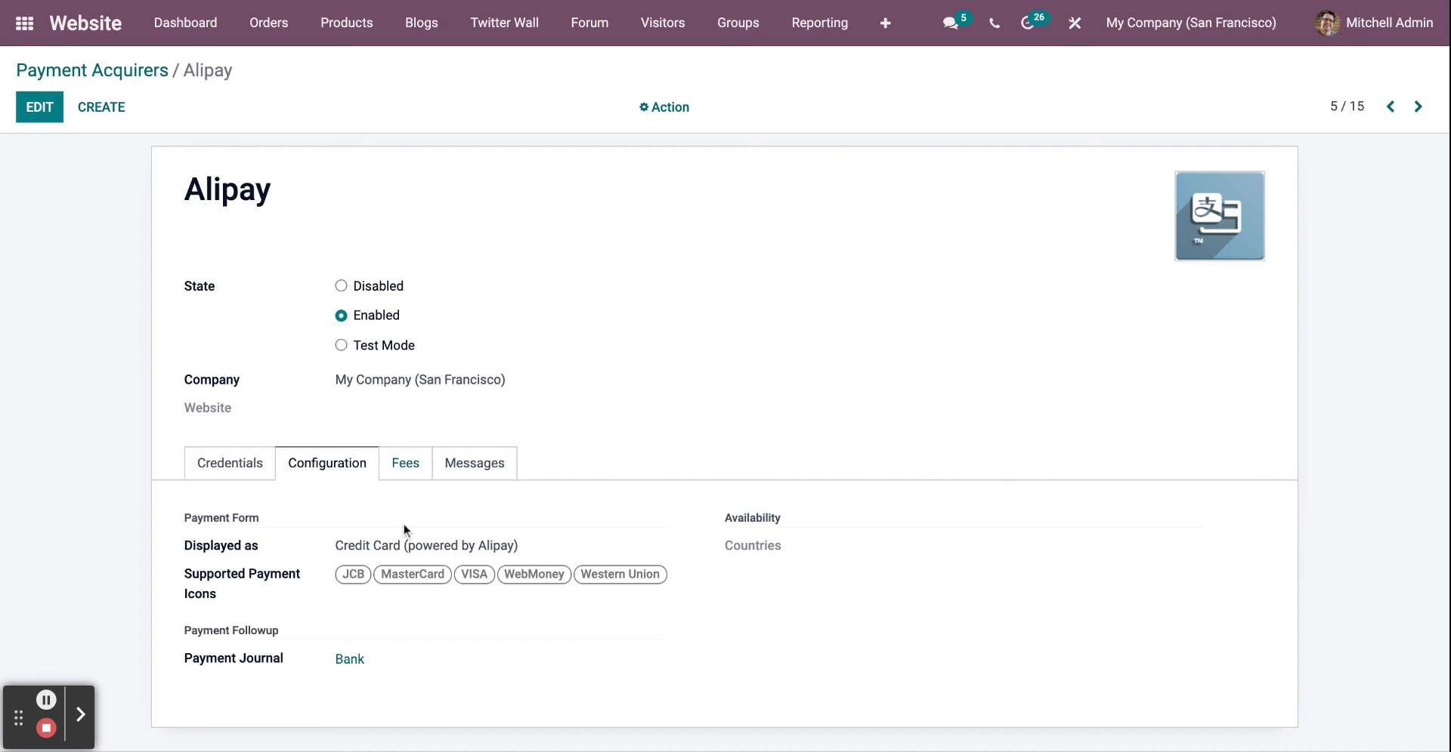
mouse_move(47, 722)
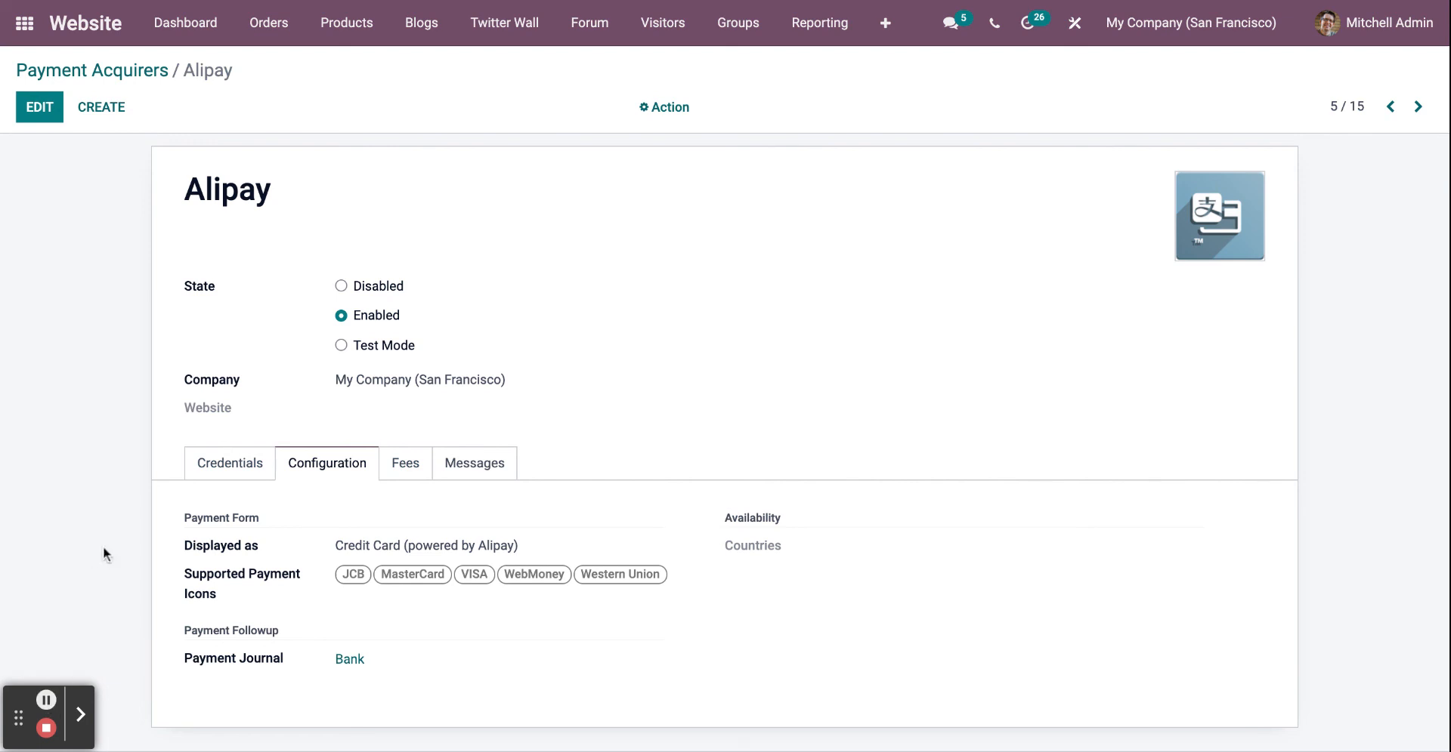
mouse_move(123, 396)
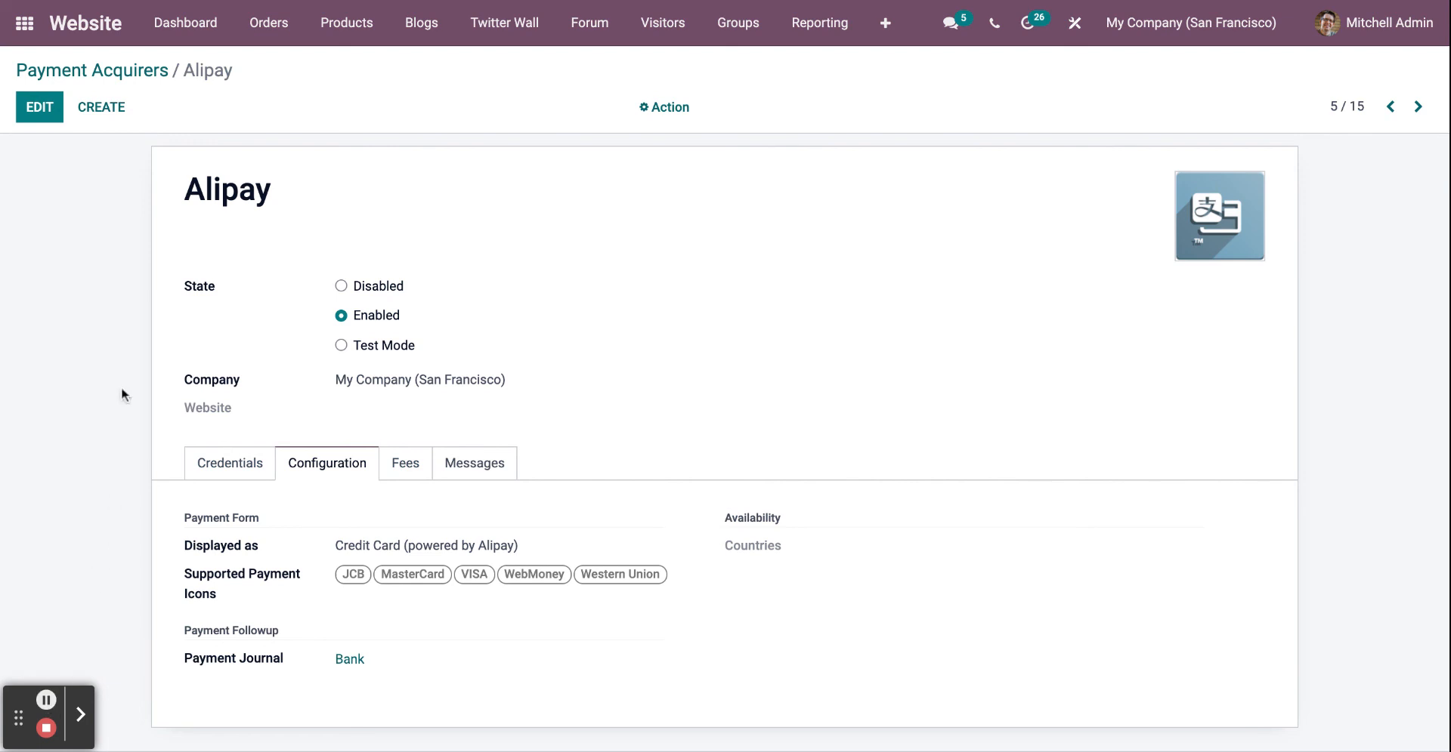
mouse_move(65, 672)
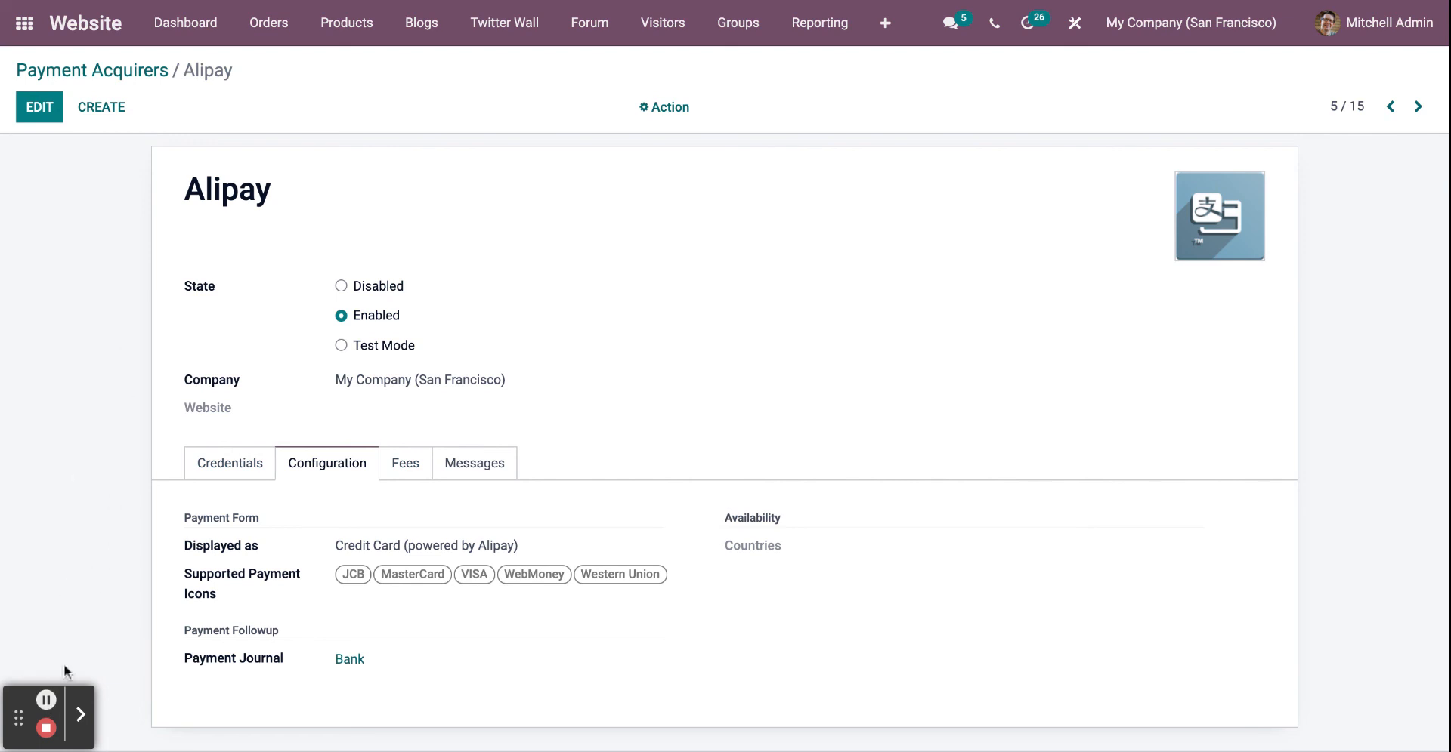